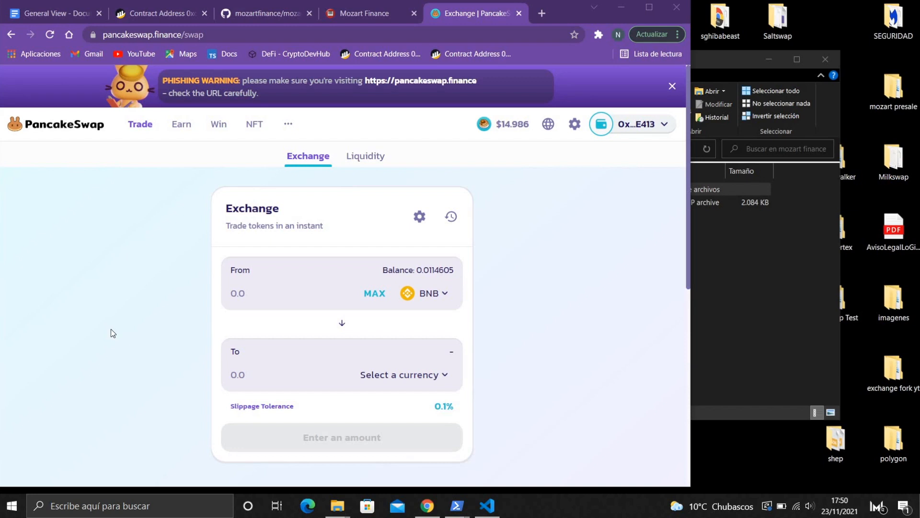
mouse_move(227, 245)
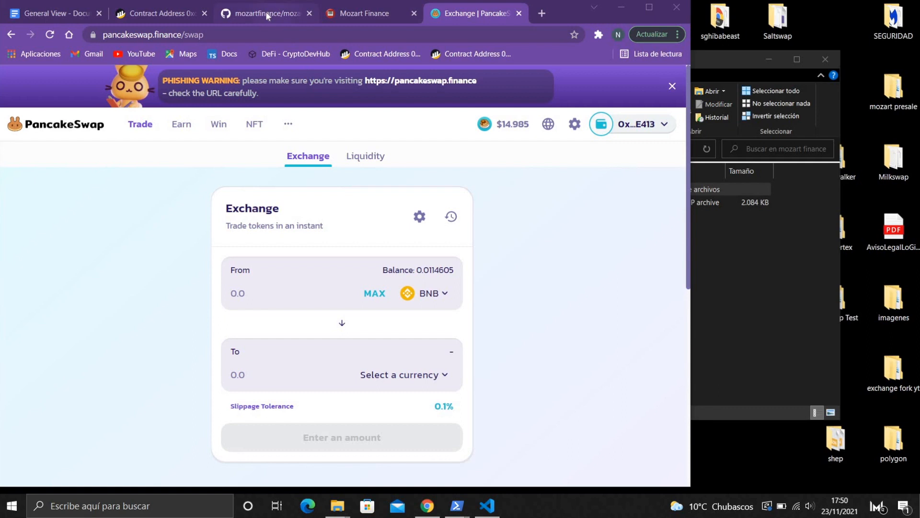
- Switch to the GitHub tab showing the mozartfinance-swap-interface repository
click(261, 12)
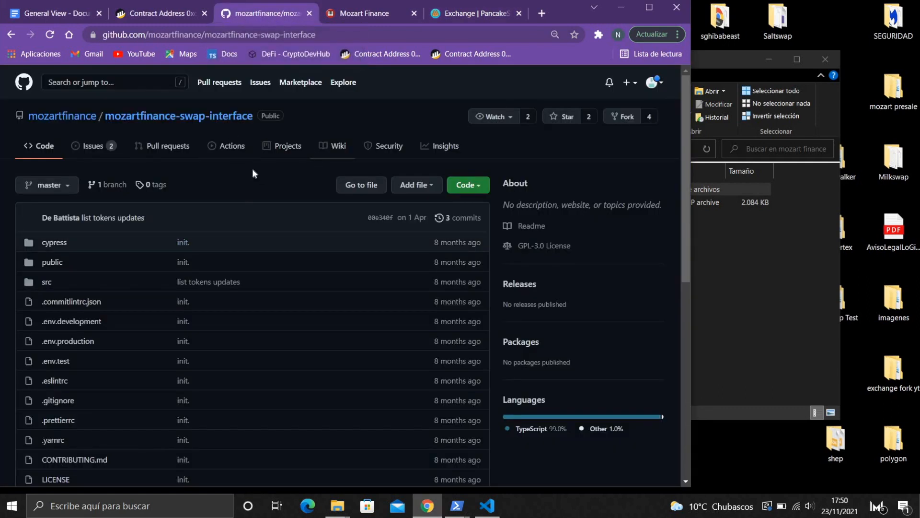
mouse_move(234, 171)
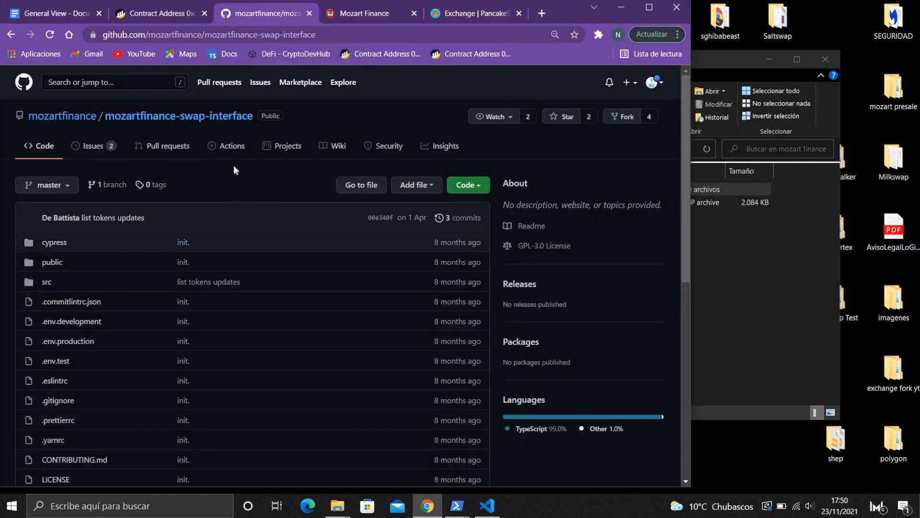
mouse_move(207, 172)
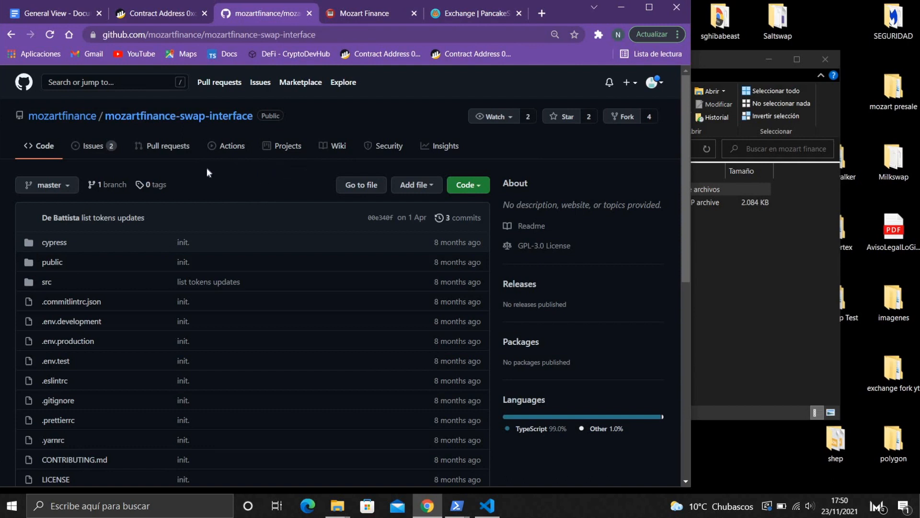
mouse_move(209, 173)
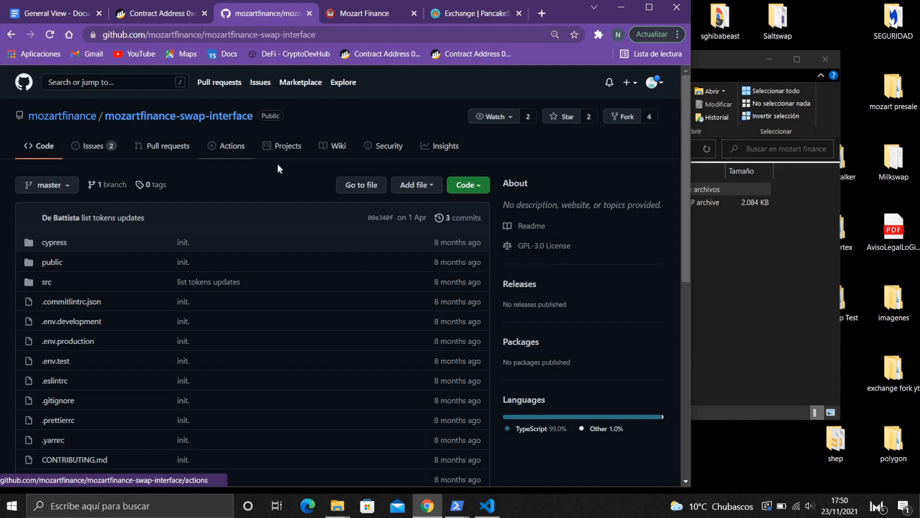
- Get the repository code, enter the mozartfinance-swap-interface-master folder and launch Git Bash there
click(468, 185)
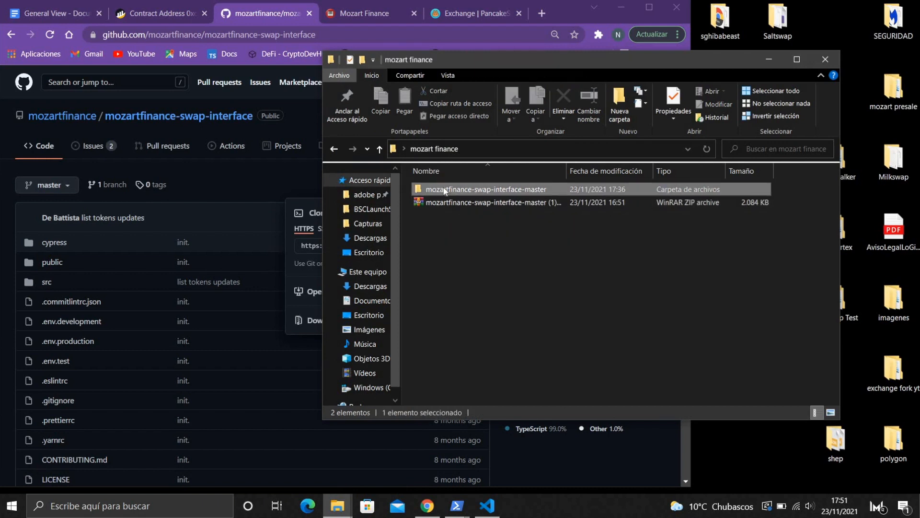
double_click(486, 189)
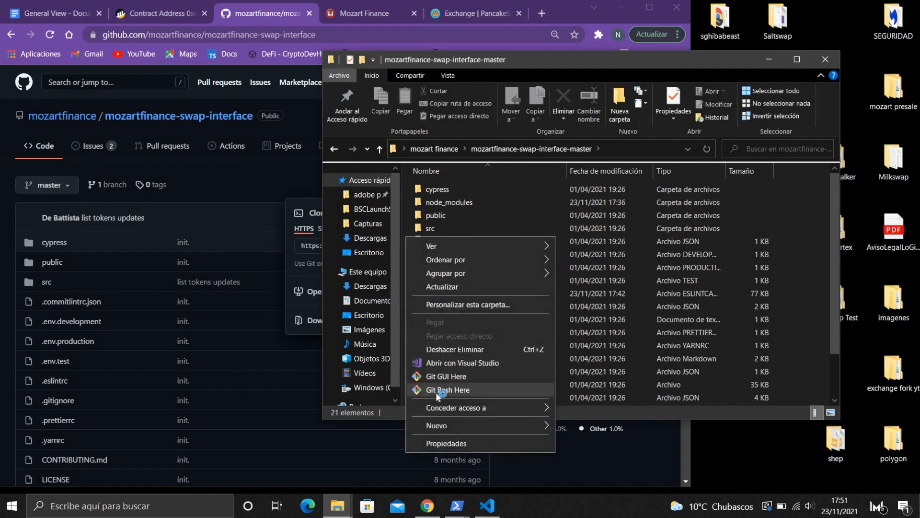
click(449, 389)
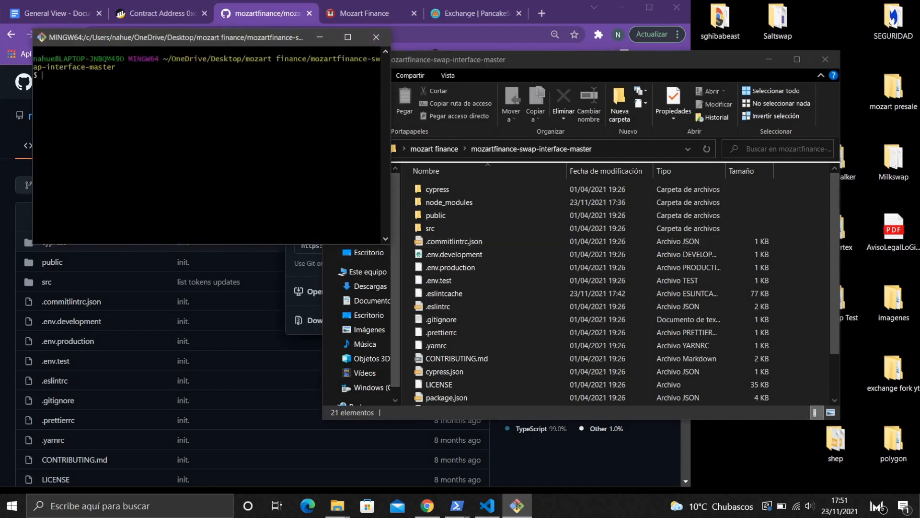
- Run the project from Git Bash so the Mozart Finance BNB-to-BUSD swap page loads at localhost:3002
click(367, 12)
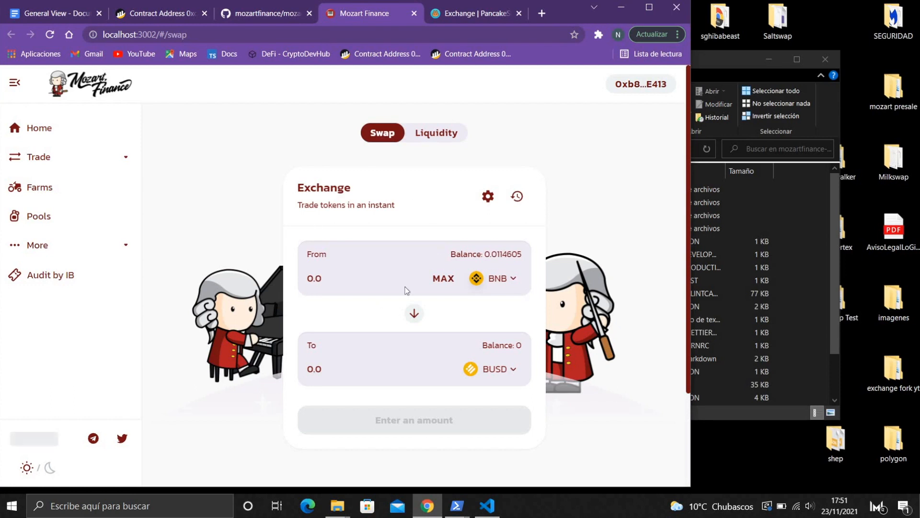
click(486, 506)
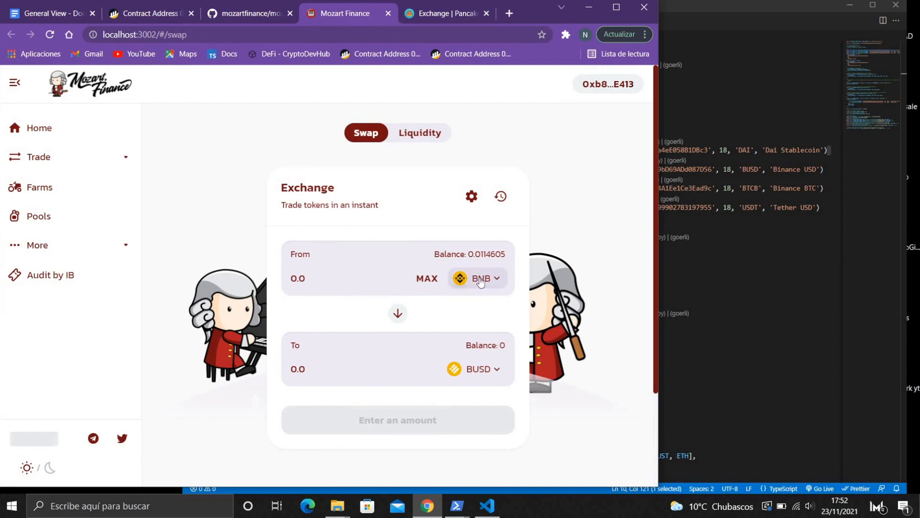
- Switch to the General View document holding the PancakeSwap factory, init code hash and router V2 addresses
click(50, 13)
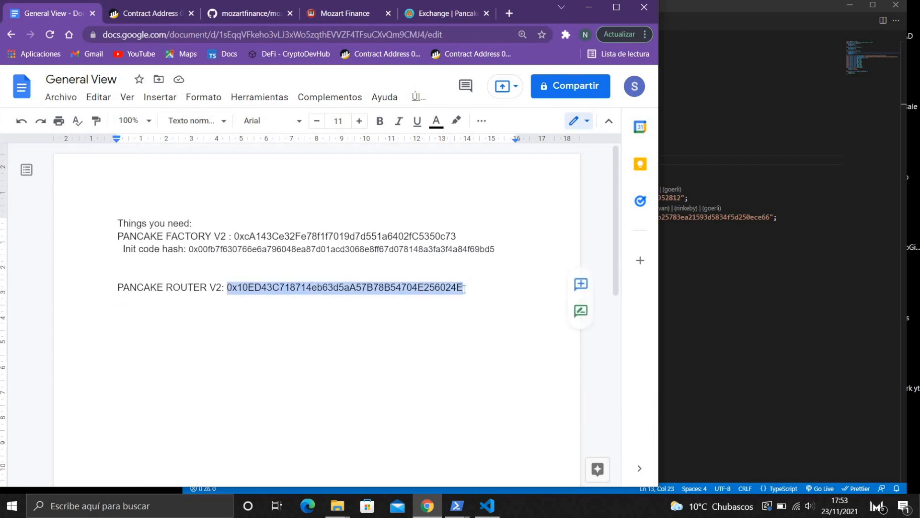
- Apply the PancakeSwap router, factory and init code hash values in the VS Code SDK constants
click(487, 505)
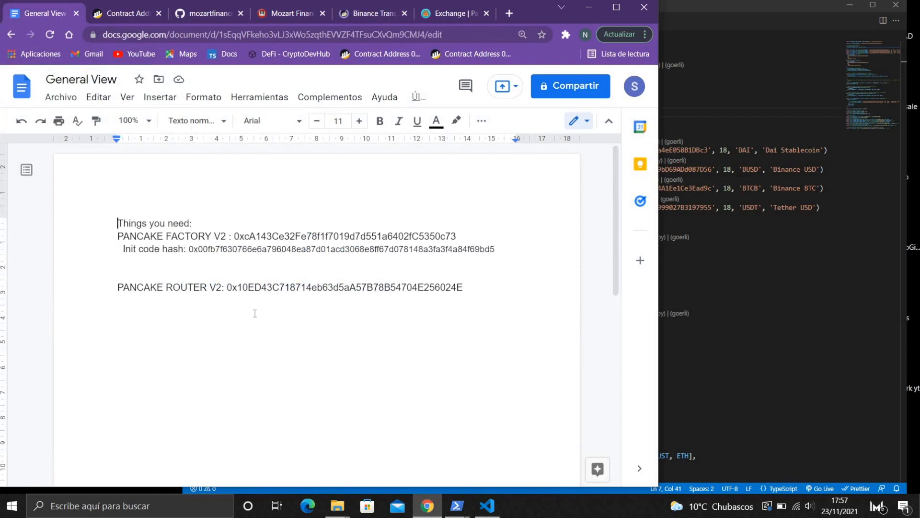
mouse_move(185, 245)
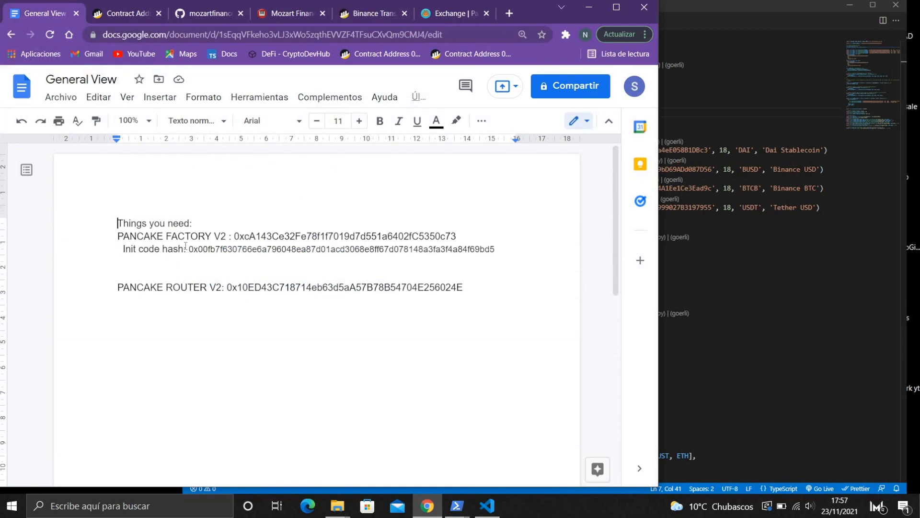